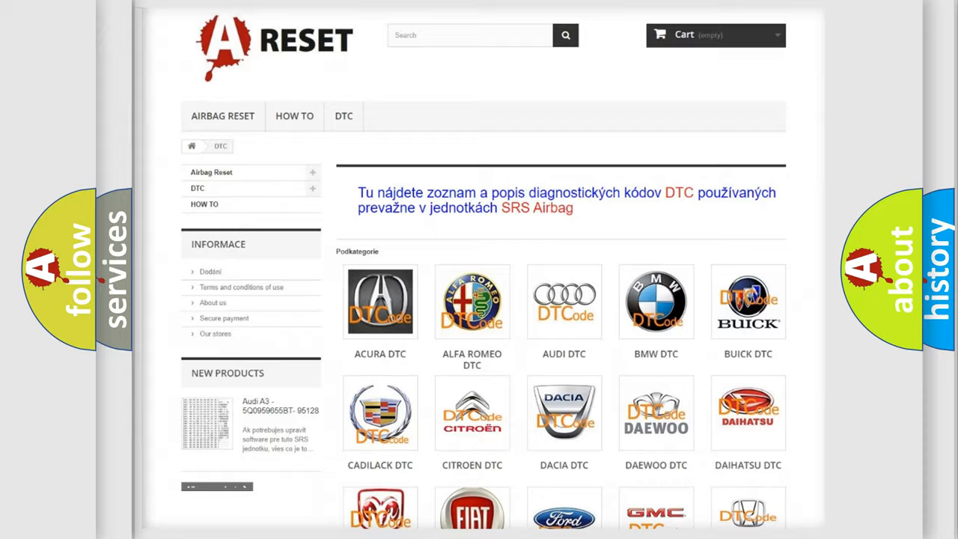
# Browse the DTC make grid and open the Toyota diagnostic code list.
pyautogui.scroll(-3)
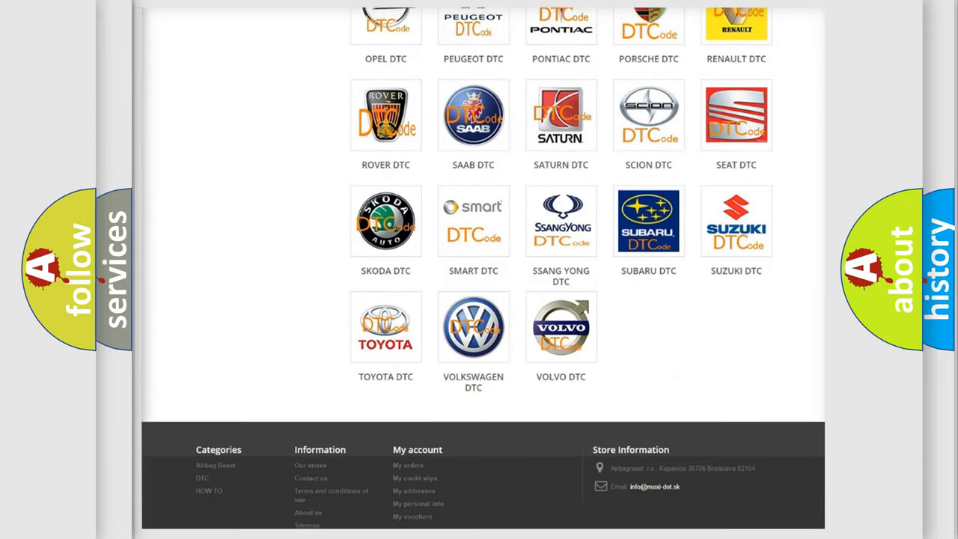
pyautogui.scroll(3)
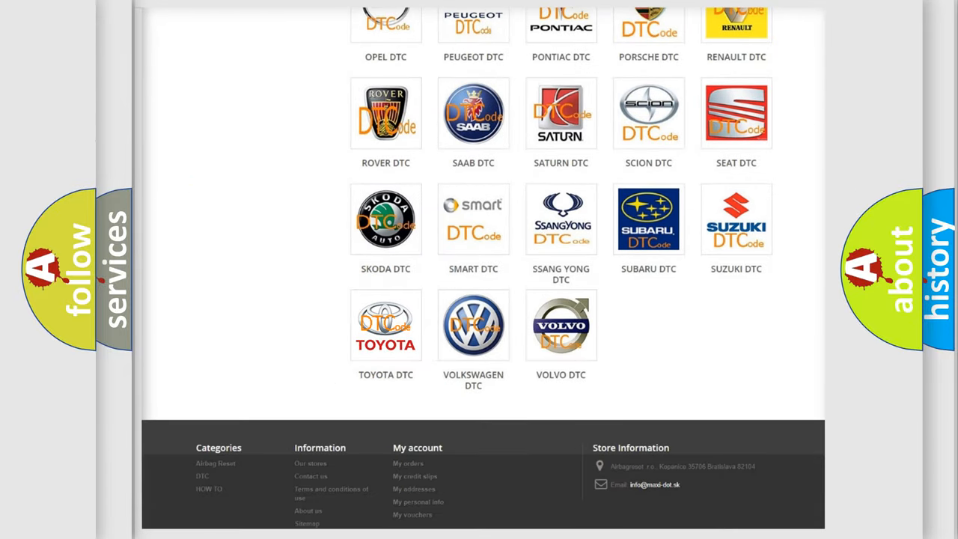
pyautogui.click(385, 325)
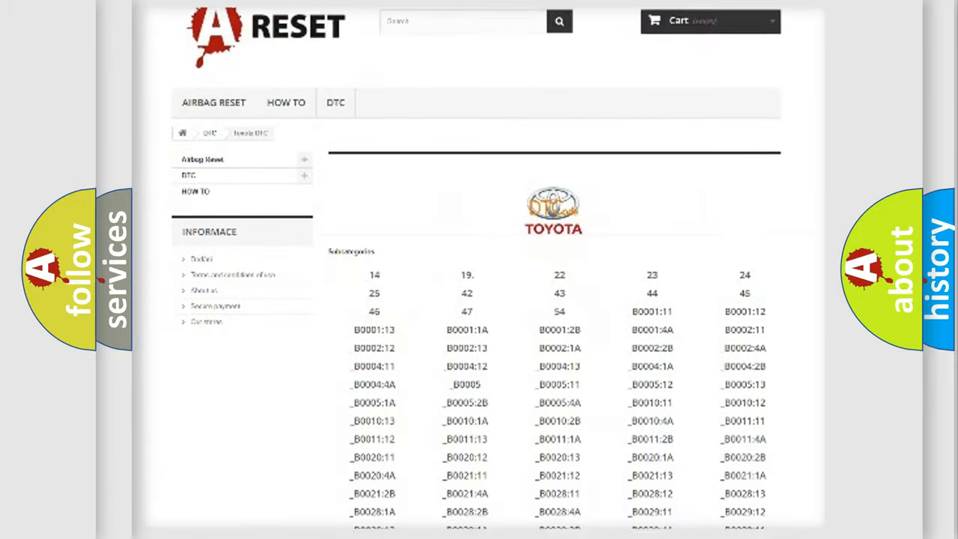
pyautogui.scroll(-3)
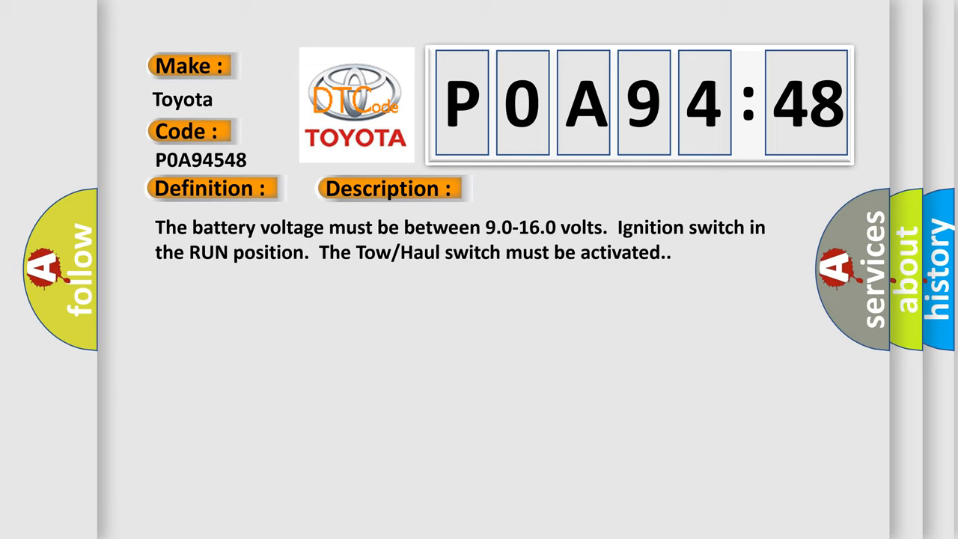
# Advance the P0A94548 card to its Cause: inspect components for loose or poor connections.
pyautogui.click(549, 188)
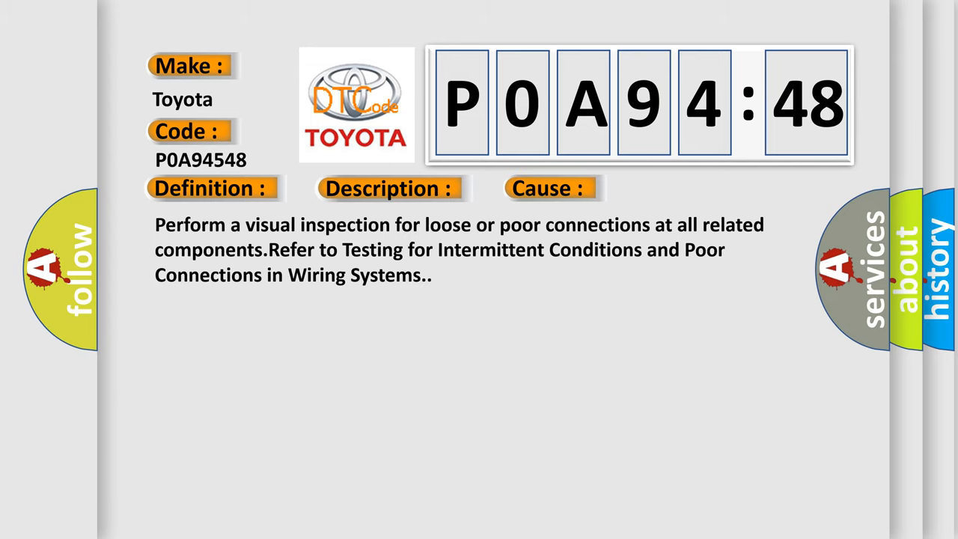